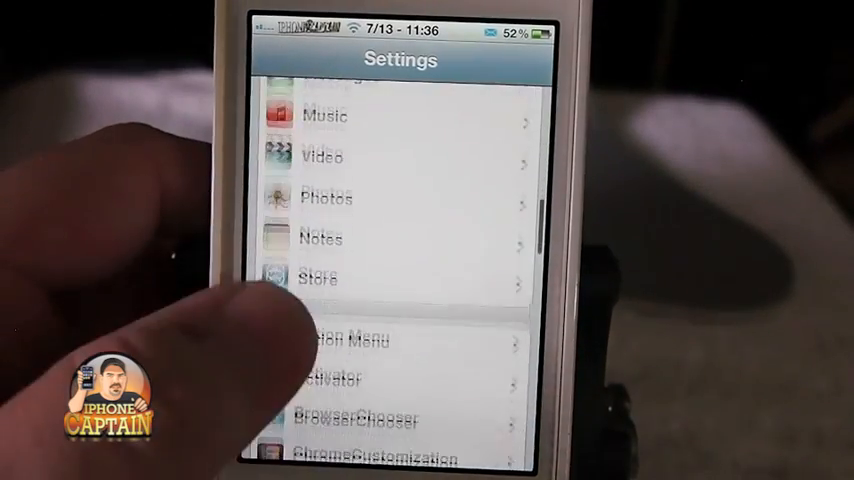
pyautogui.scroll(-3)
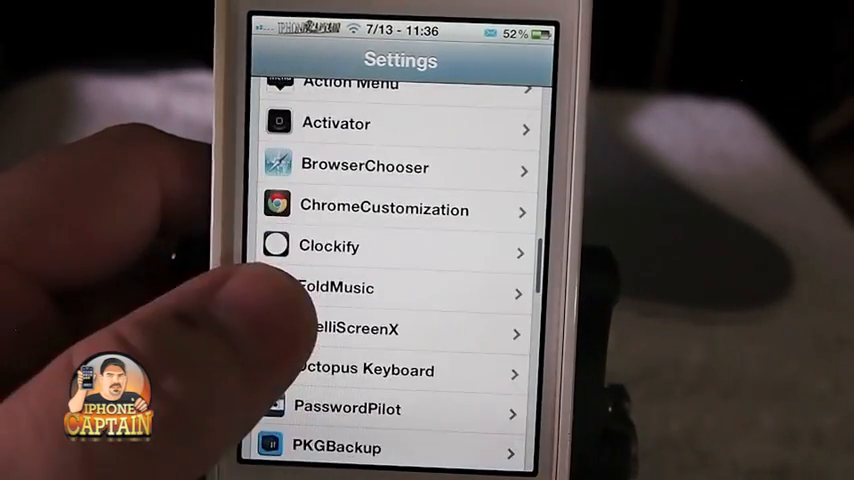
pyautogui.scroll(3)
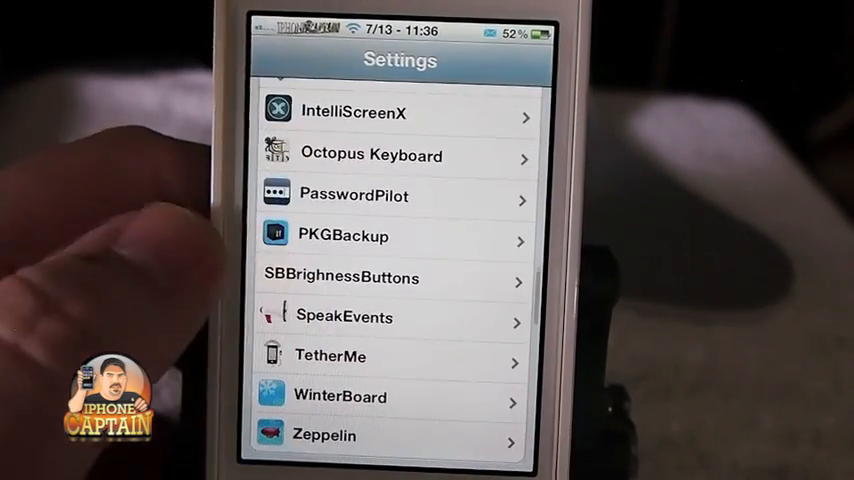
pyautogui.scroll(-3)
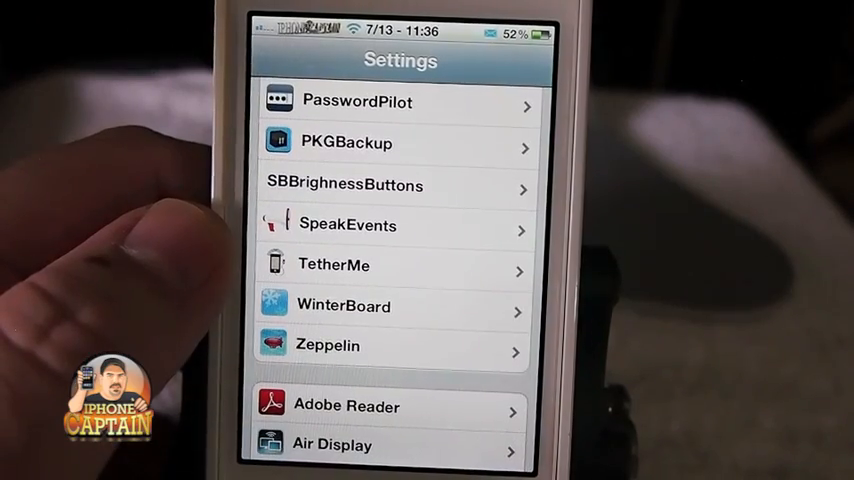